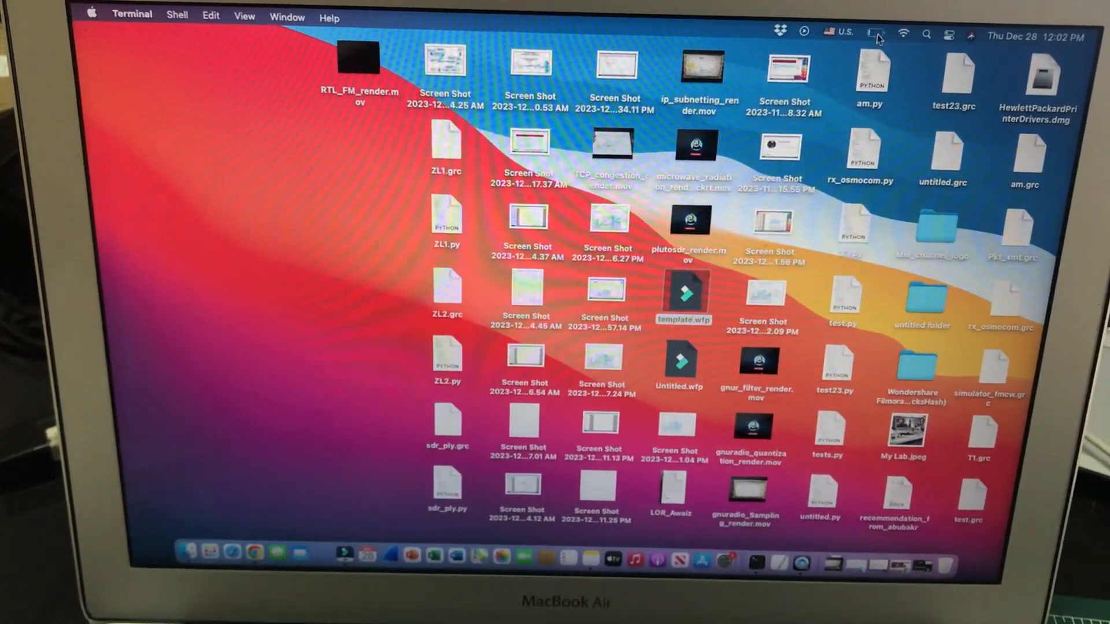
# Step: Open Network Preferences, select Thunderbolt Ethernet and show its Configure IPv4 options
pyautogui.click(904, 32)
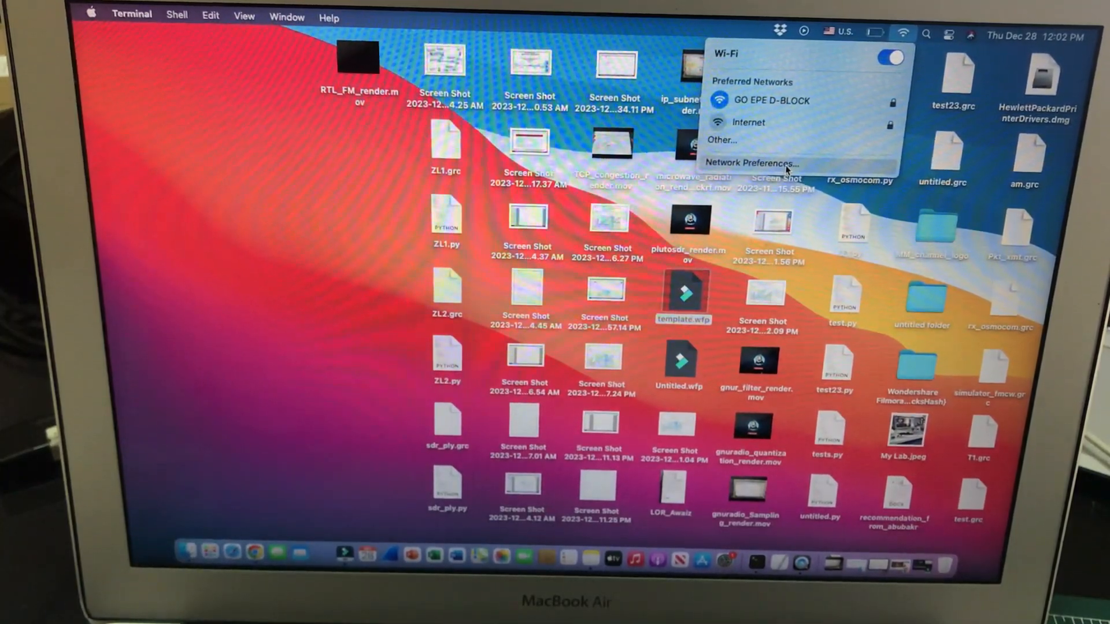
pyautogui.click(755, 162)
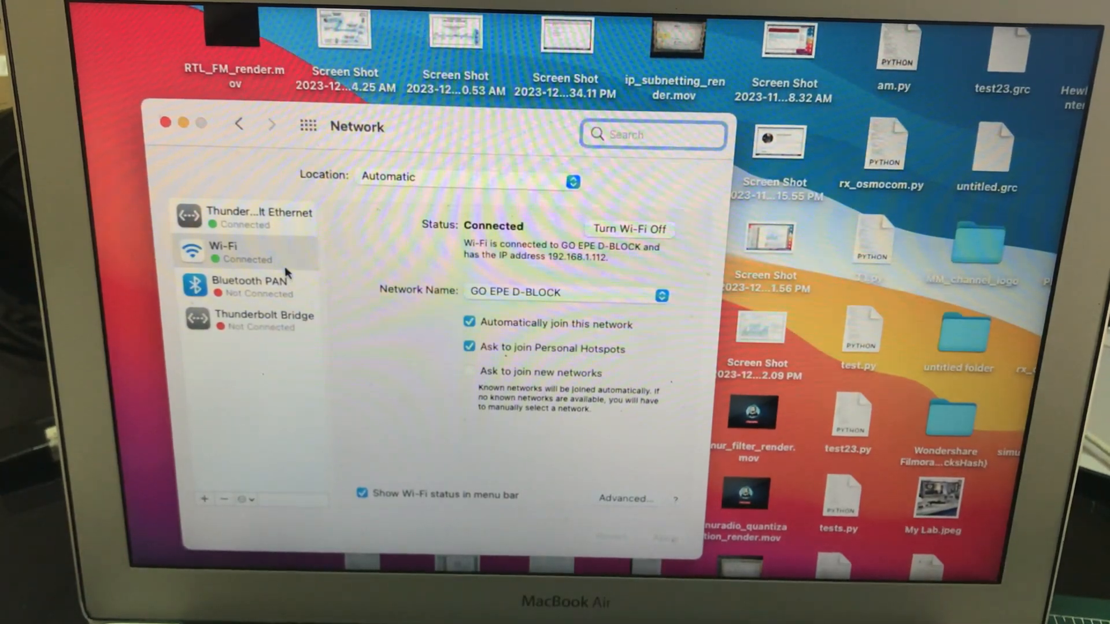
pyautogui.click(260, 215)
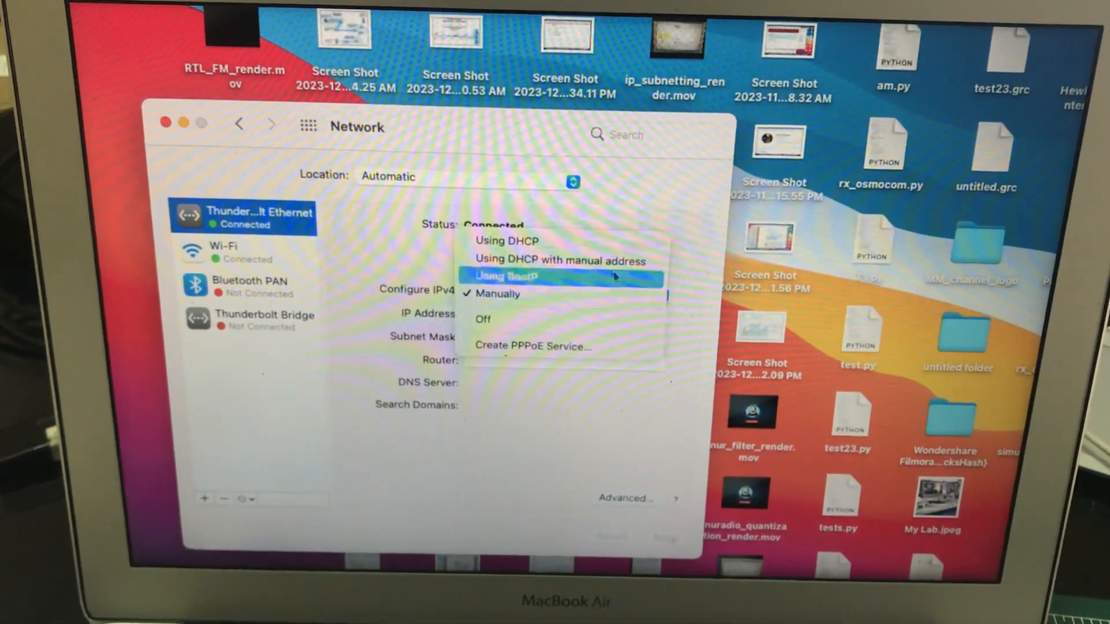
pyautogui.click(528, 277)
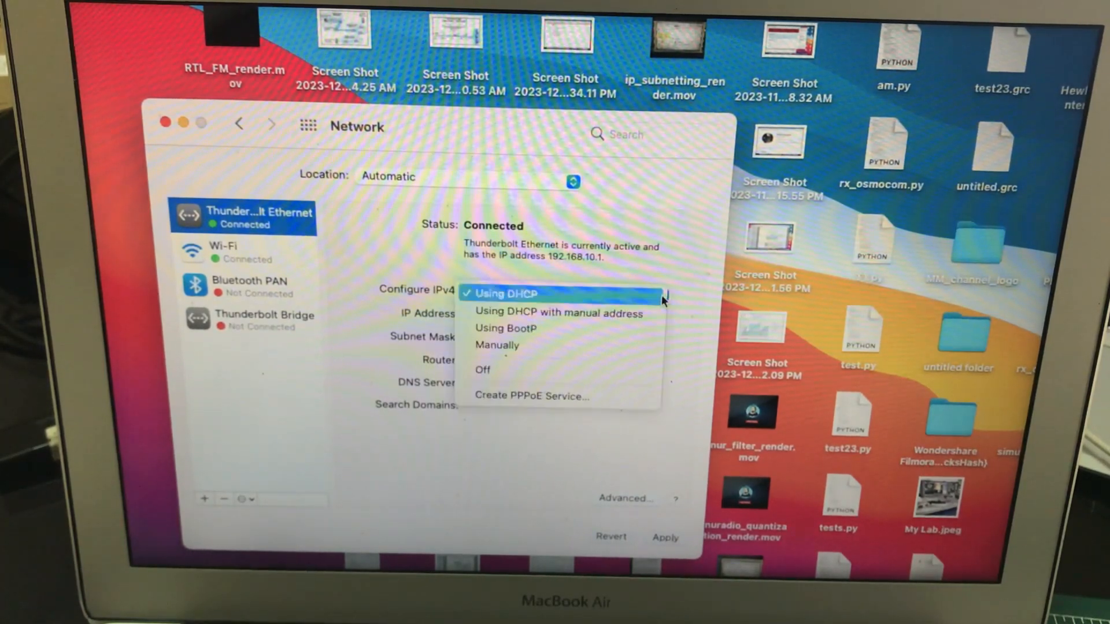
pyautogui.moveTo(567, 354)
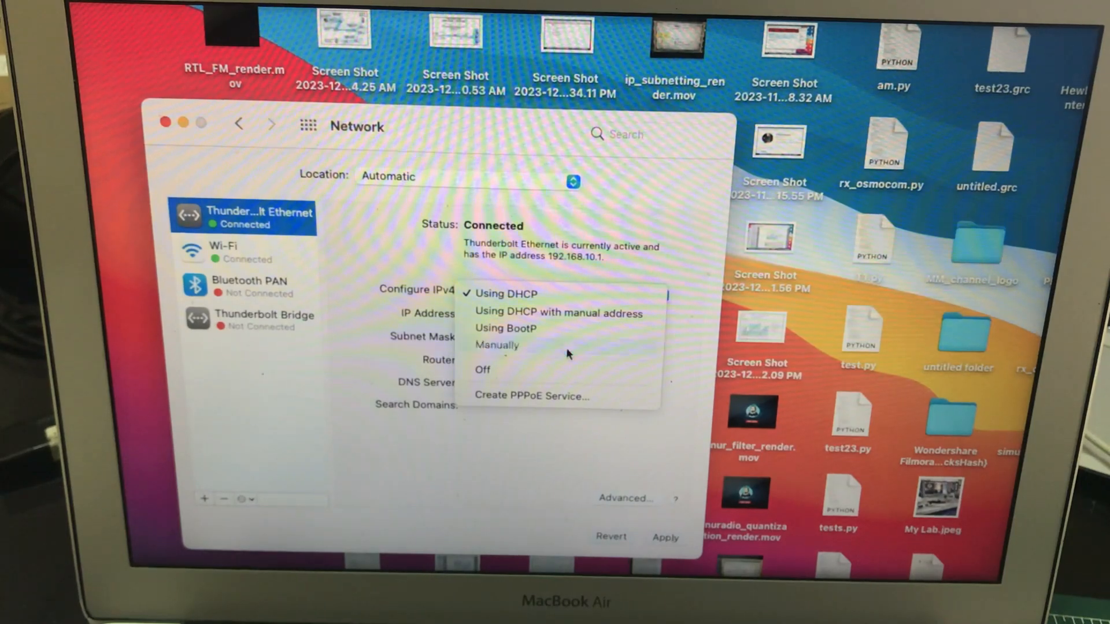
# Step: Set Thunderbolt Ethernet to a manual 192.168.10.x address with subnet mask 255.255.255.0
pyautogui.click(497, 345)
pyautogui.write('192.')
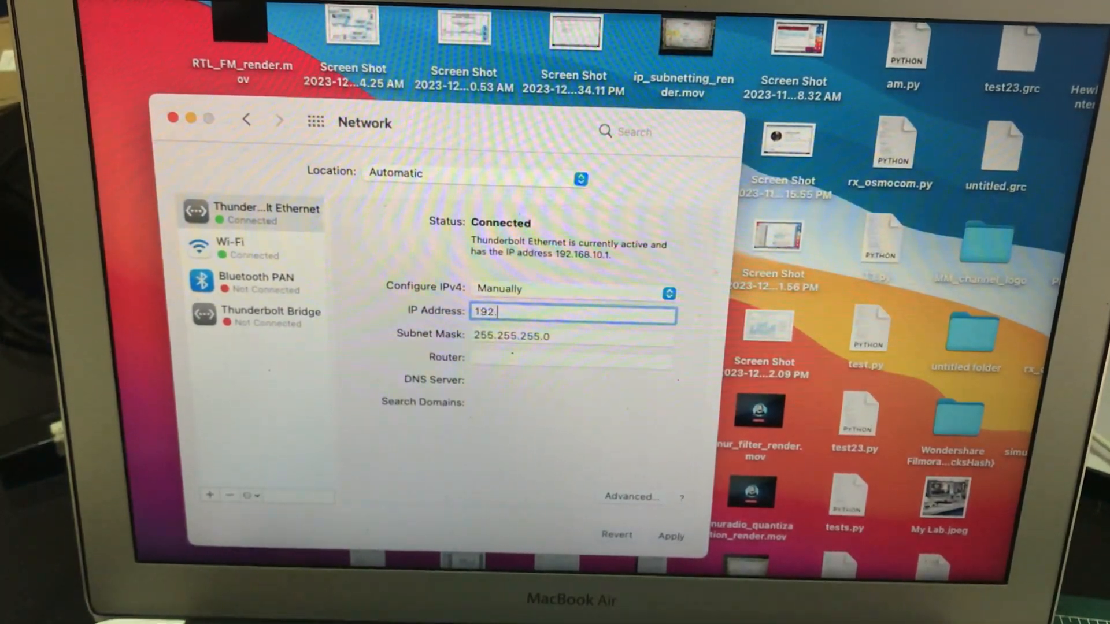
pyautogui.write('168')
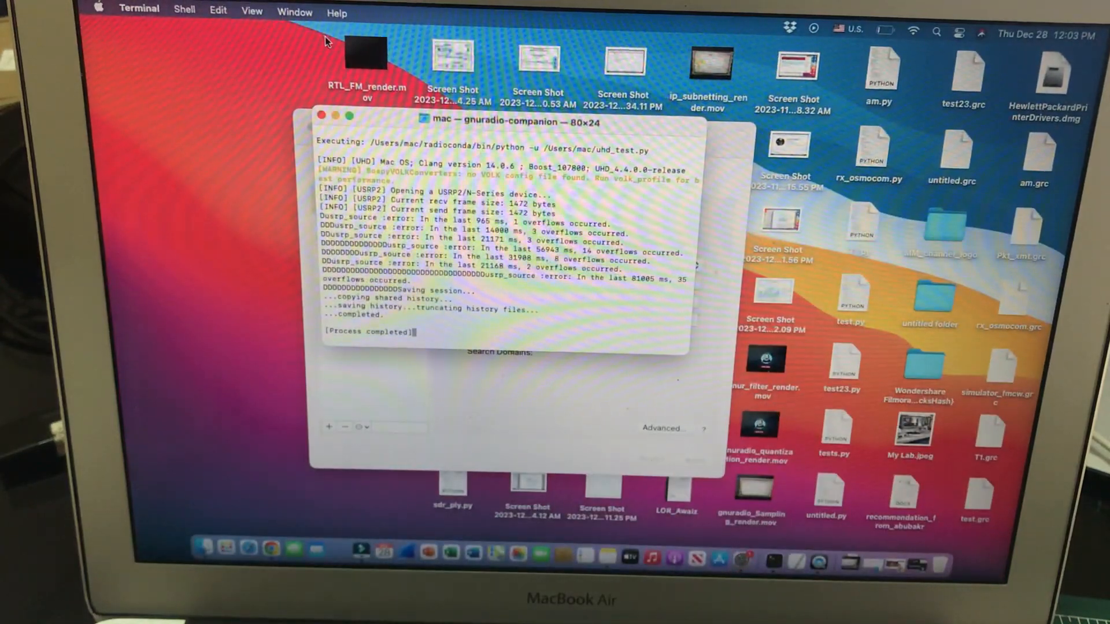
pyautogui.click(184, 10)
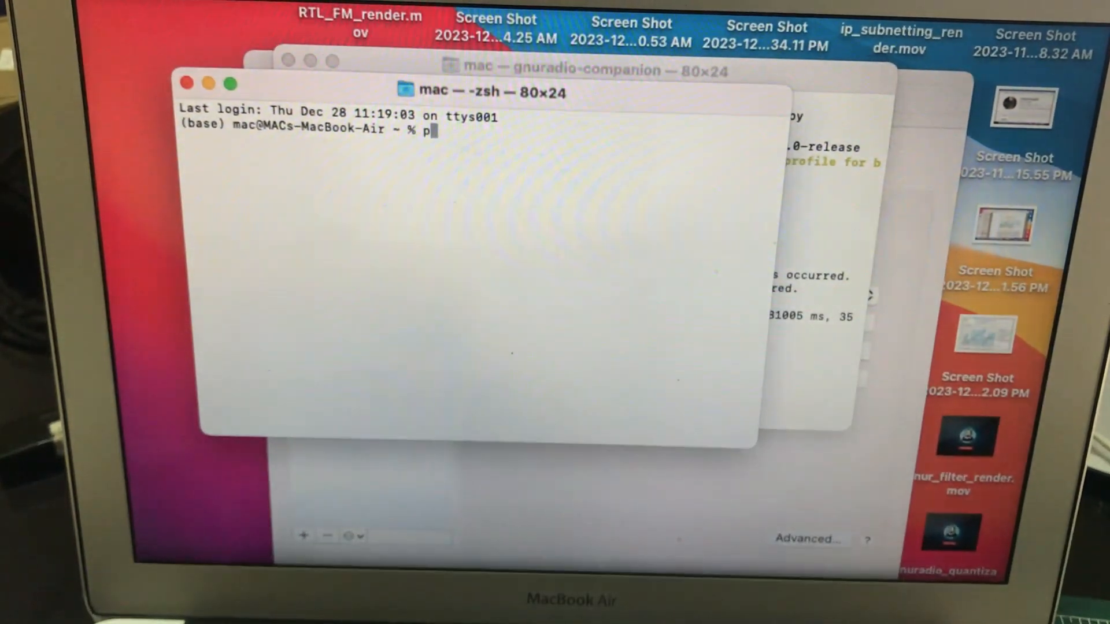
# Step: Ping 192.168.10.2, confirm ~1.3 ms replies, then suspend it with Ctrl+Z
pyautogui.write('ping 192.1')
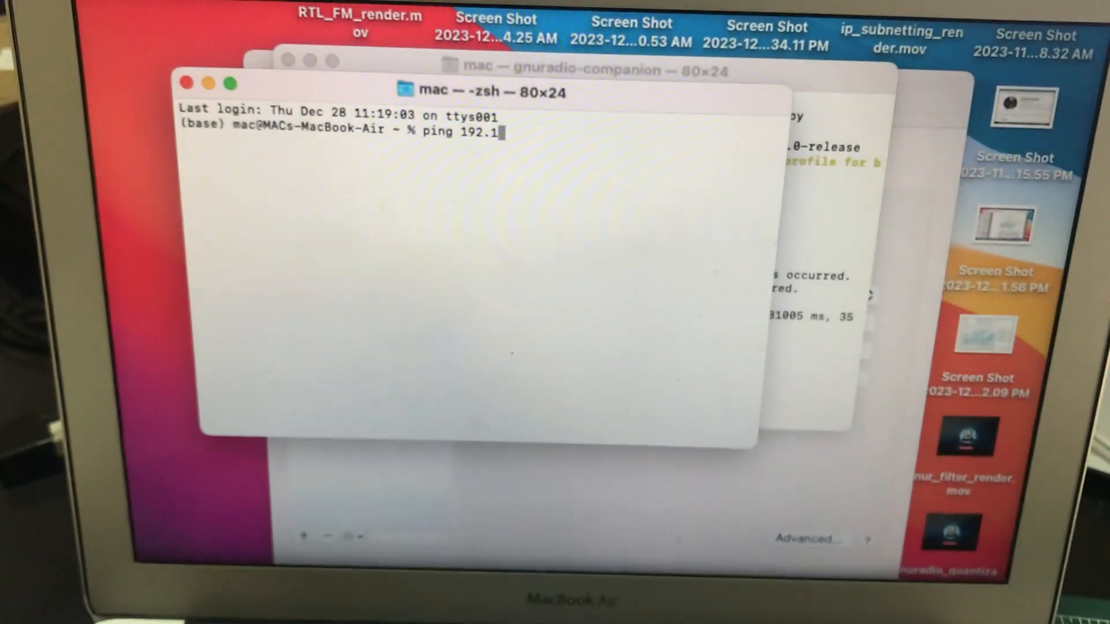
pyautogui.write('68.10')
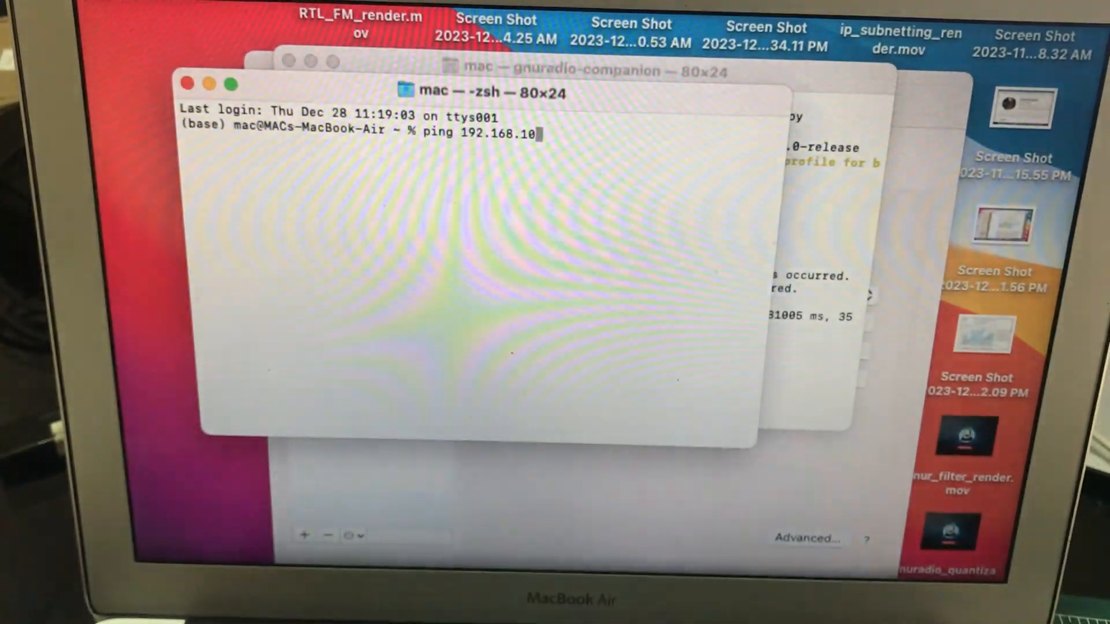
pyautogui.press('Enter')
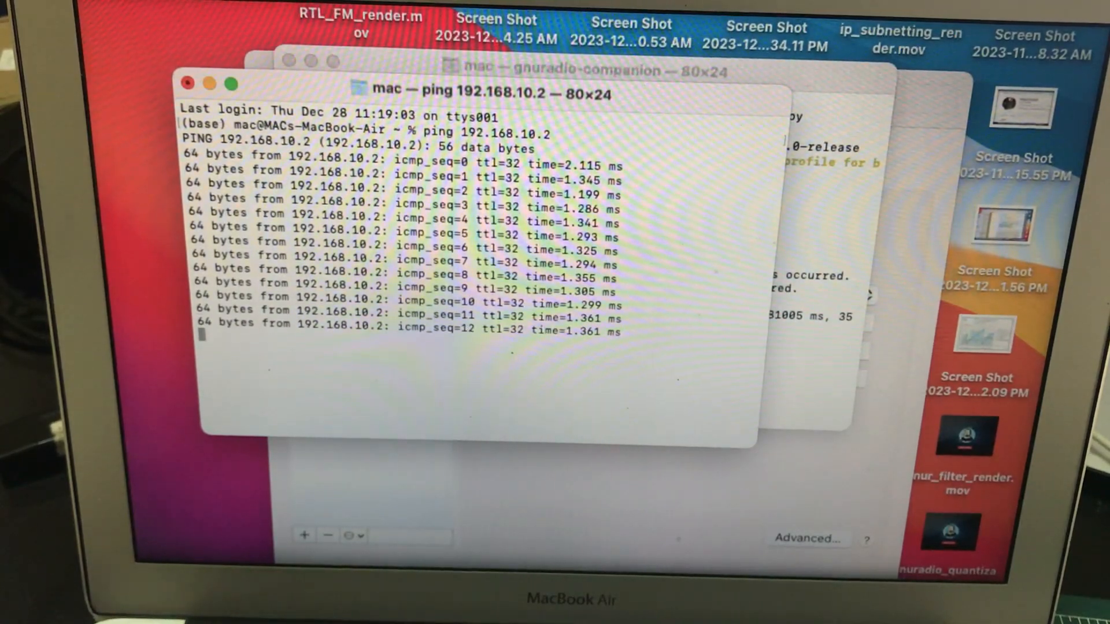
pyautogui.press('ctrl+z')
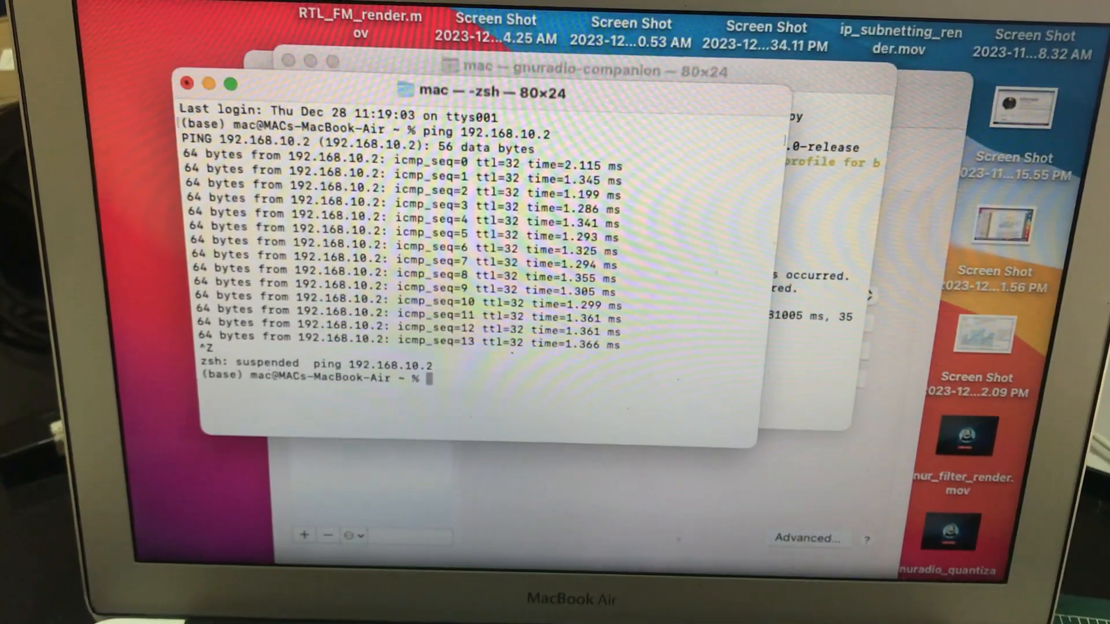
# Step: Run uhd_find_devices, retrying after the mistyped command, to show the usrp2 at 192.168.10.2
pyautogui.write('uhd')
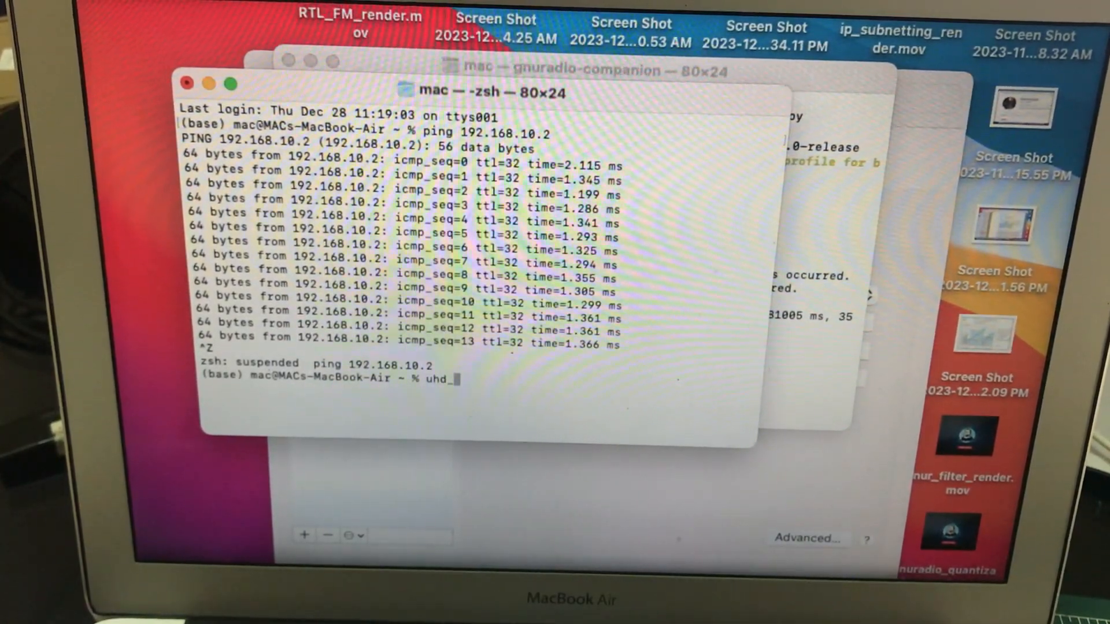
pyautogui.write('_find')
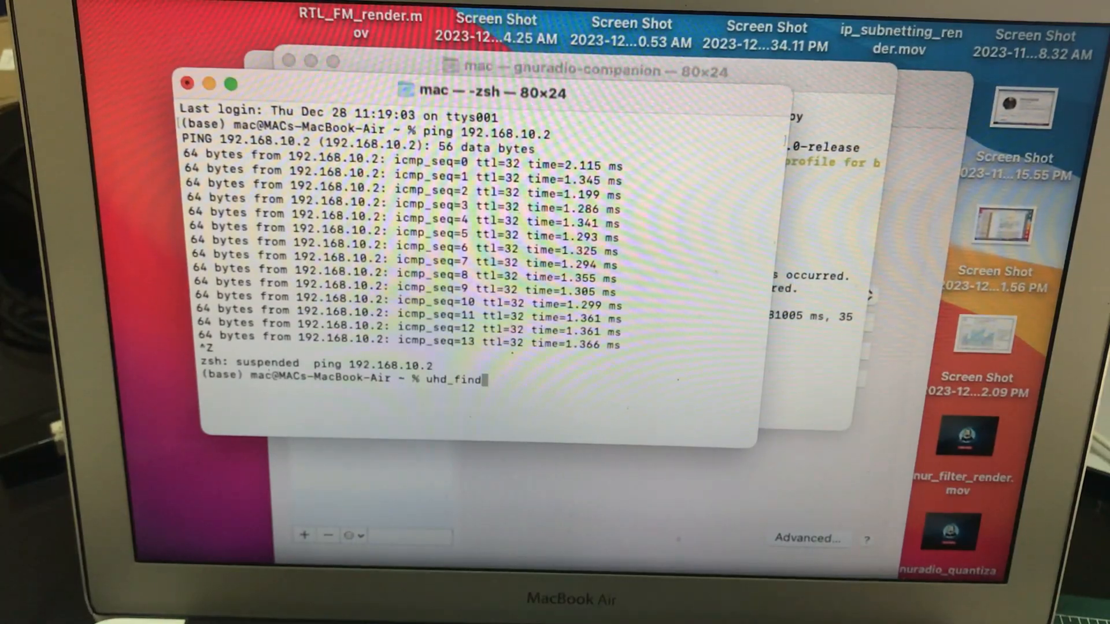
pyautogui.write('_device')
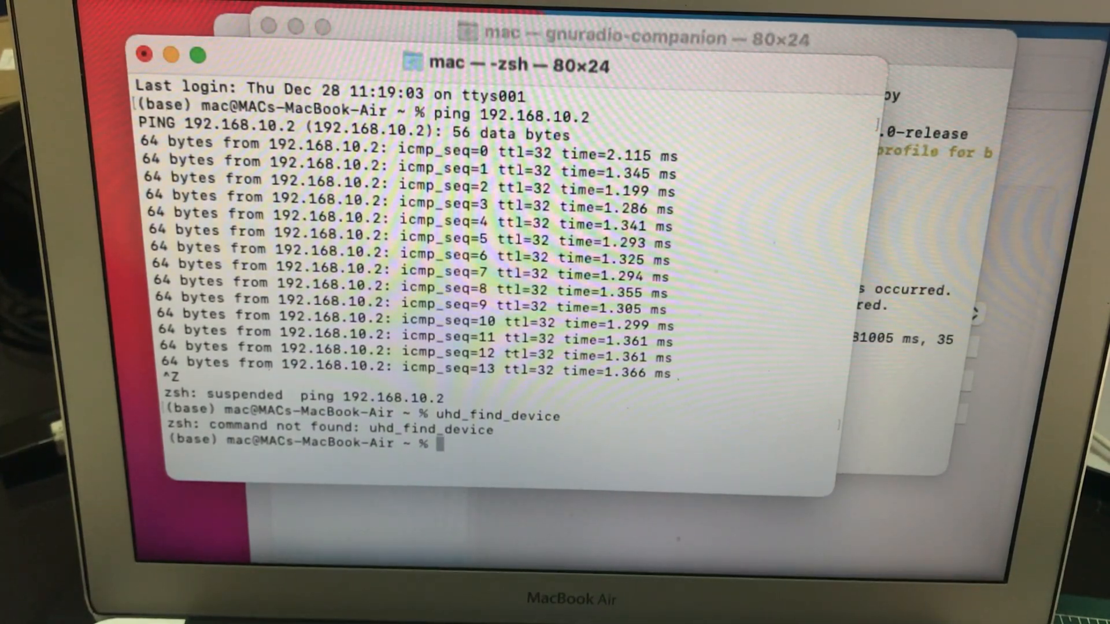
pyautogui.write('uhd_find_device')
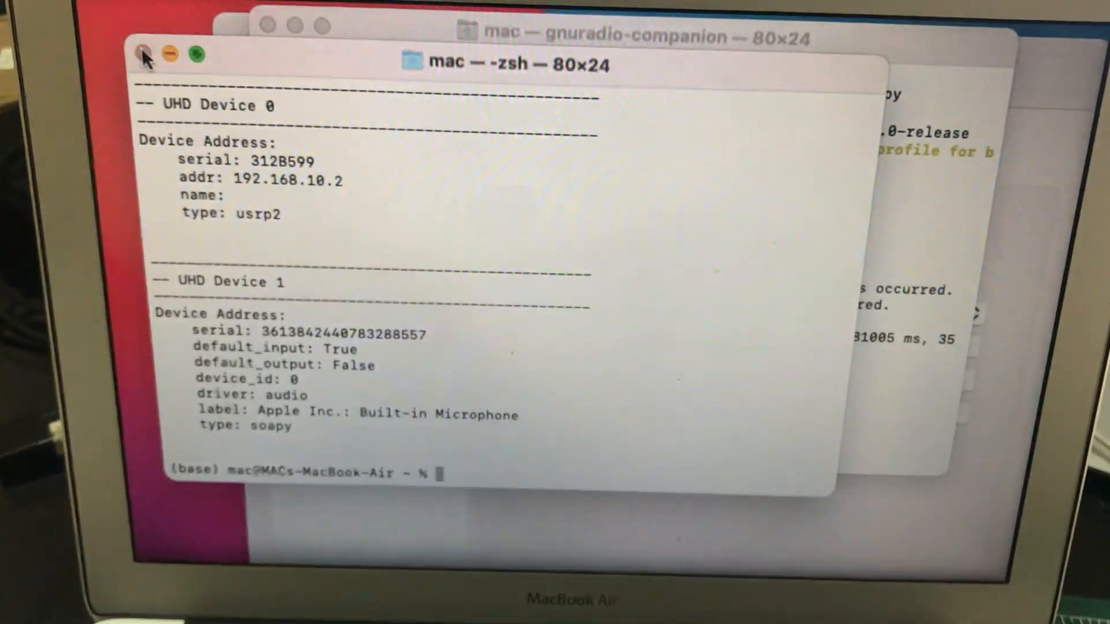
# Step: Close the device-list window, terminating the suspended ping, and open a new shell window
pyautogui.click(142, 53)
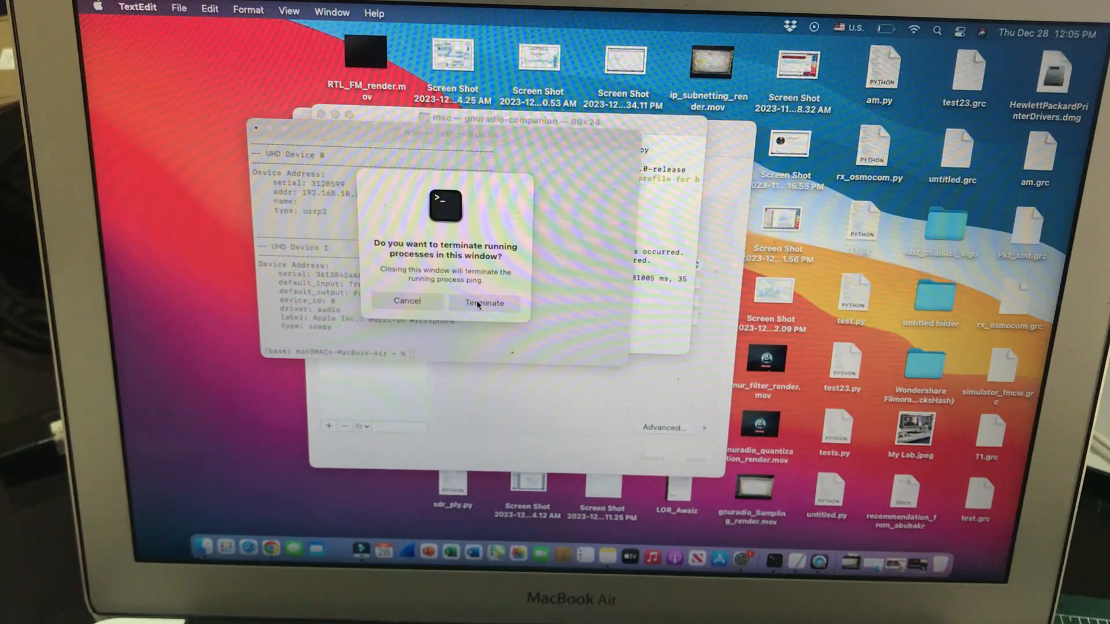
pyautogui.click(483, 303)
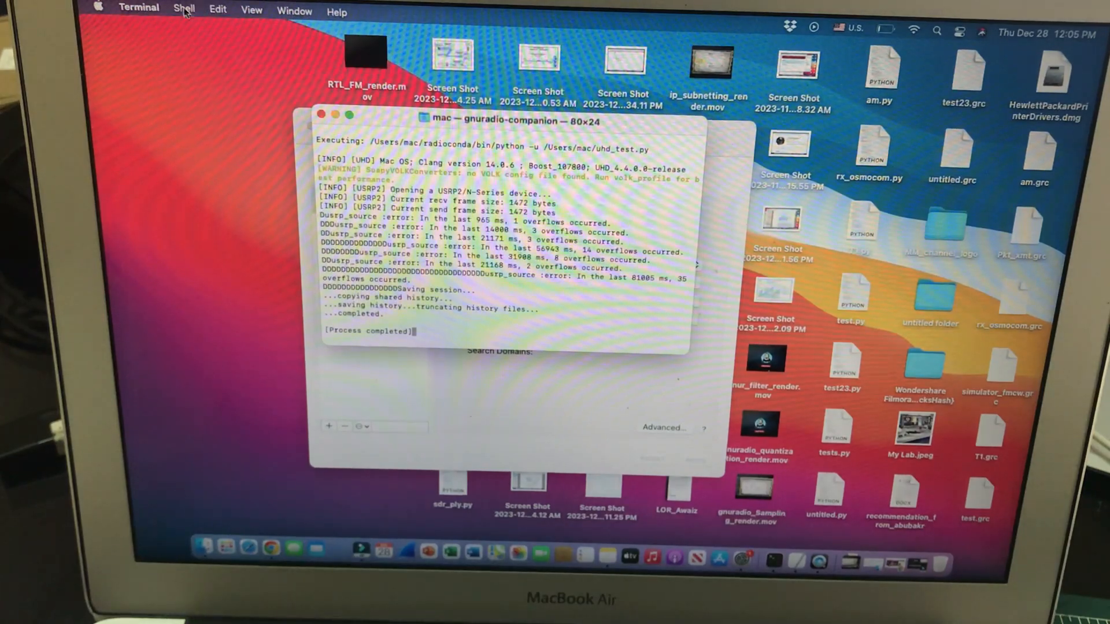
pyautogui.click(183, 8)
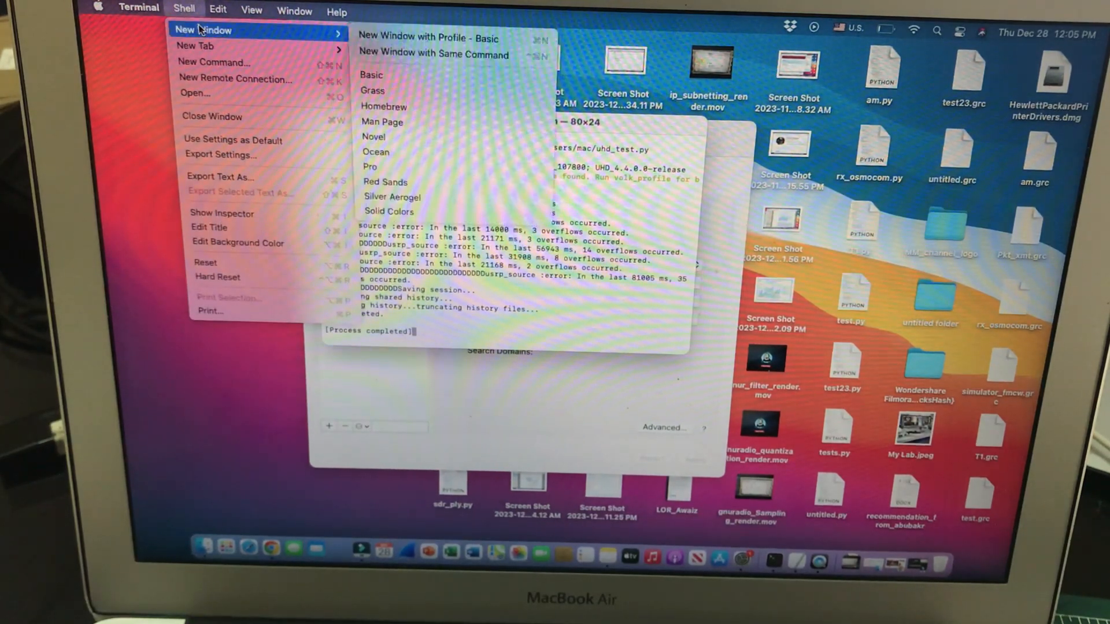
pyautogui.click(370, 75)
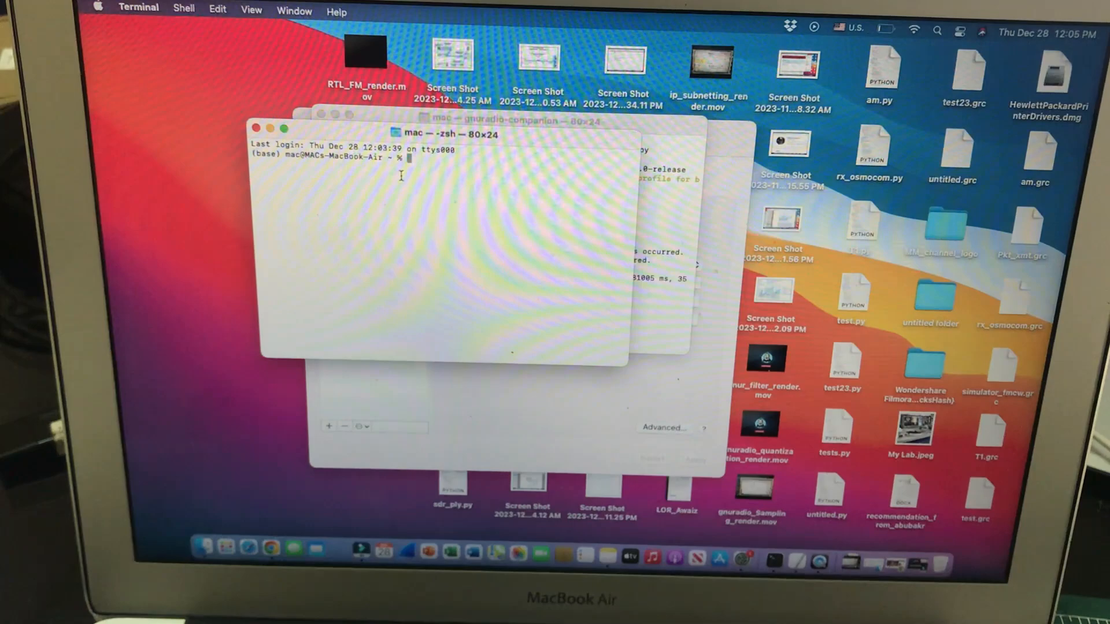
# Step: Launch gnuradio-companion to bring up the uhd_test flowgraph with USRP Source and sinks
pyautogui.write('gnuradio-c')
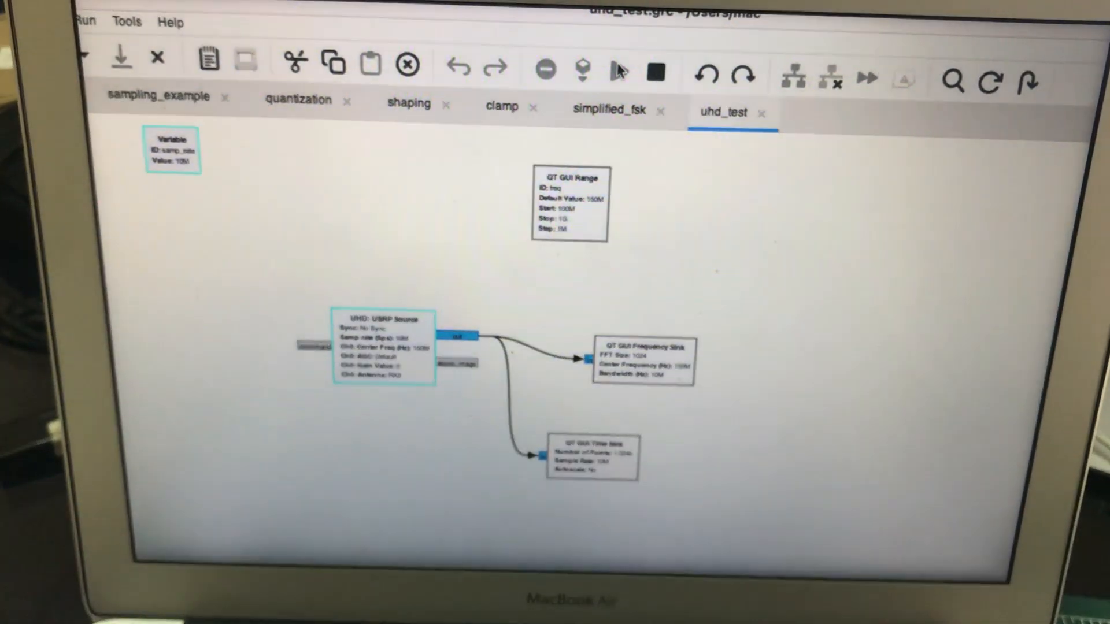
# Step: Execute the uhd_test flowgraph and drag the freq slider up to 934 MHz
pyautogui.click(120, 60)
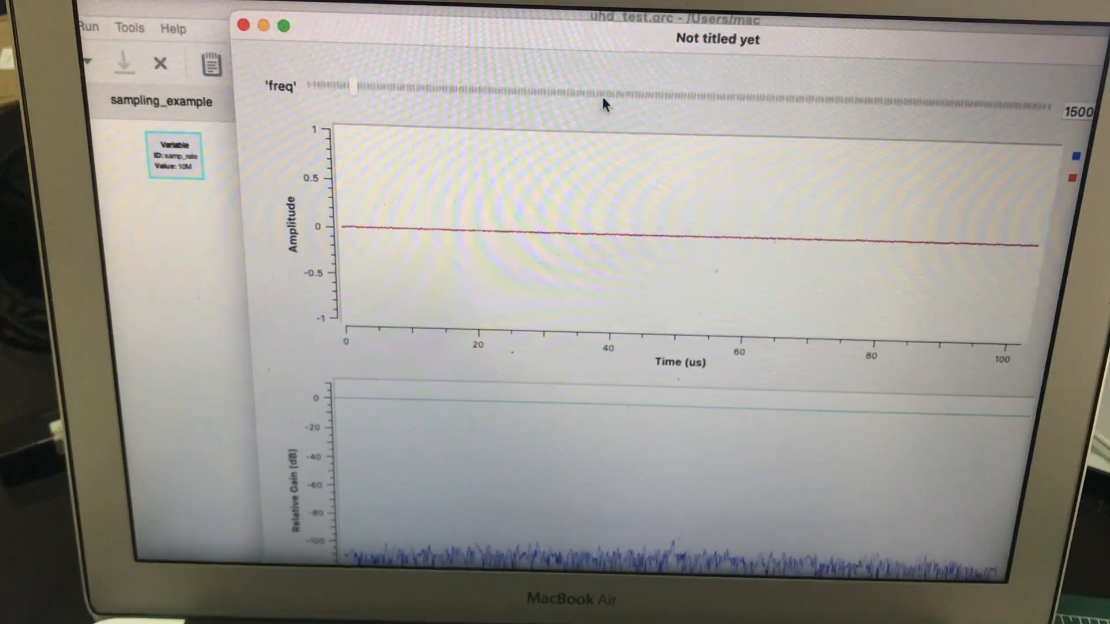
pyautogui.moveTo(347, 86); pyautogui.dragTo(789, 98)
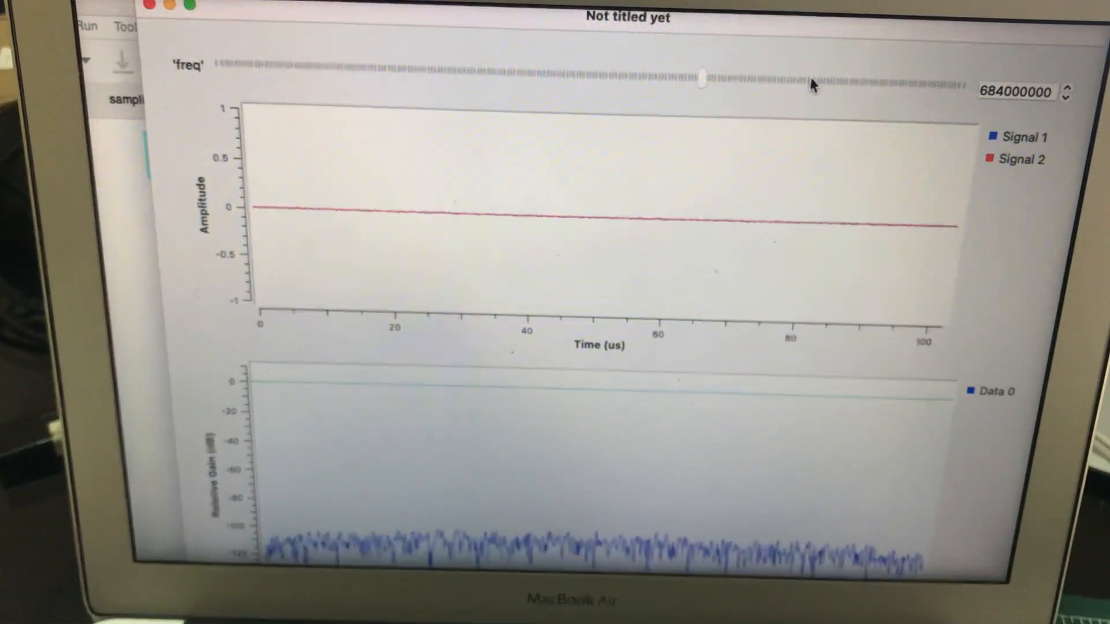
pyautogui.moveTo(701, 81); pyautogui.dragTo(853, 82)
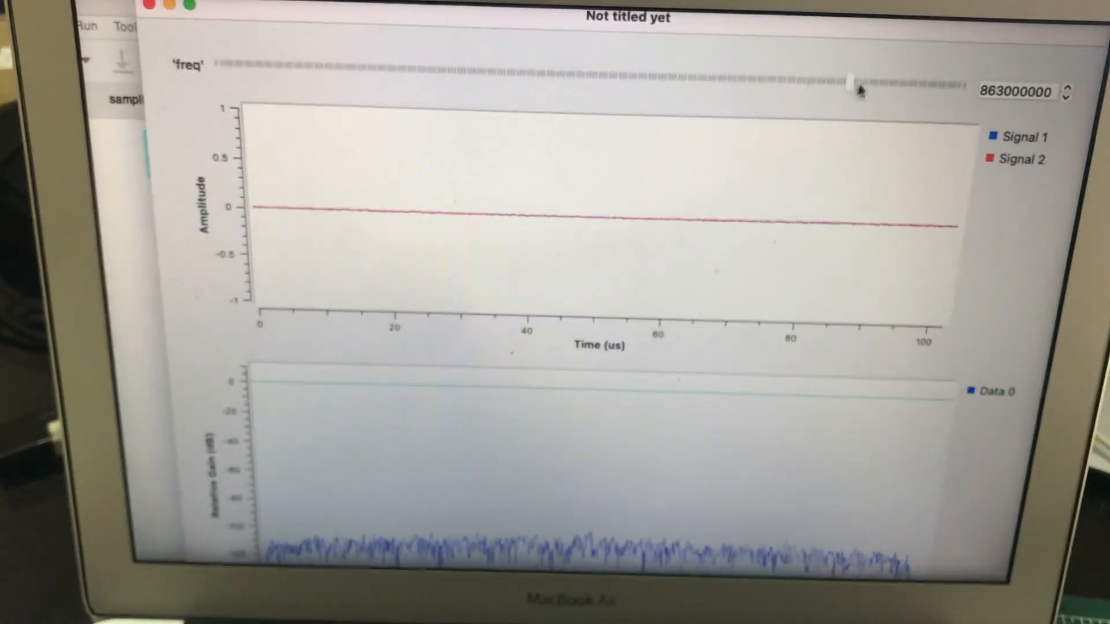
pyautogui.moveTo(854, 82); pyautogui.dragTo(906, 82)
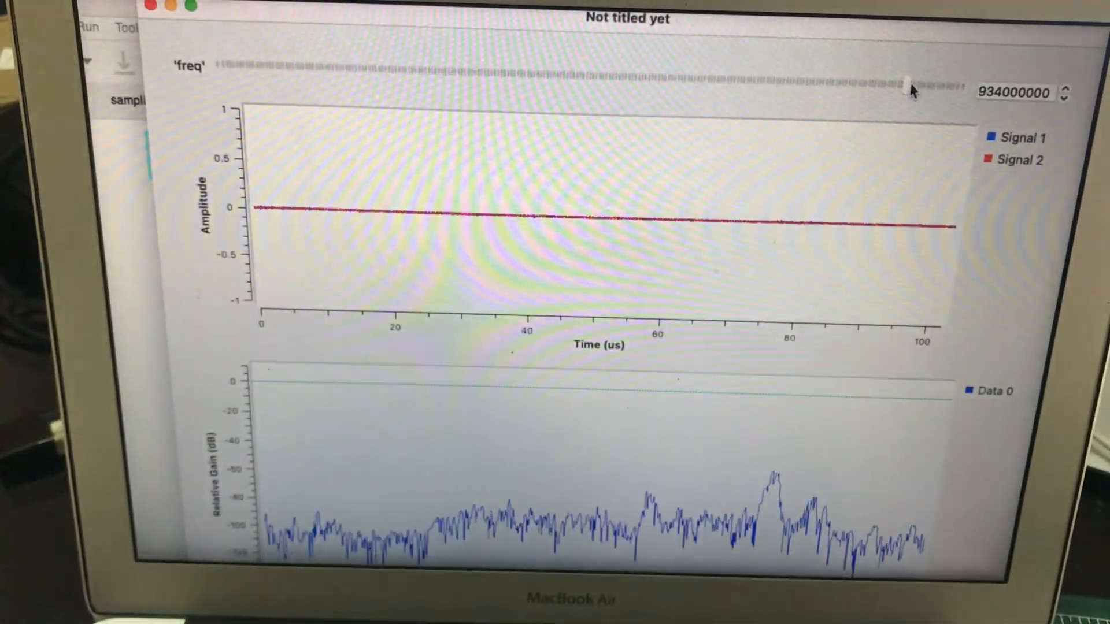